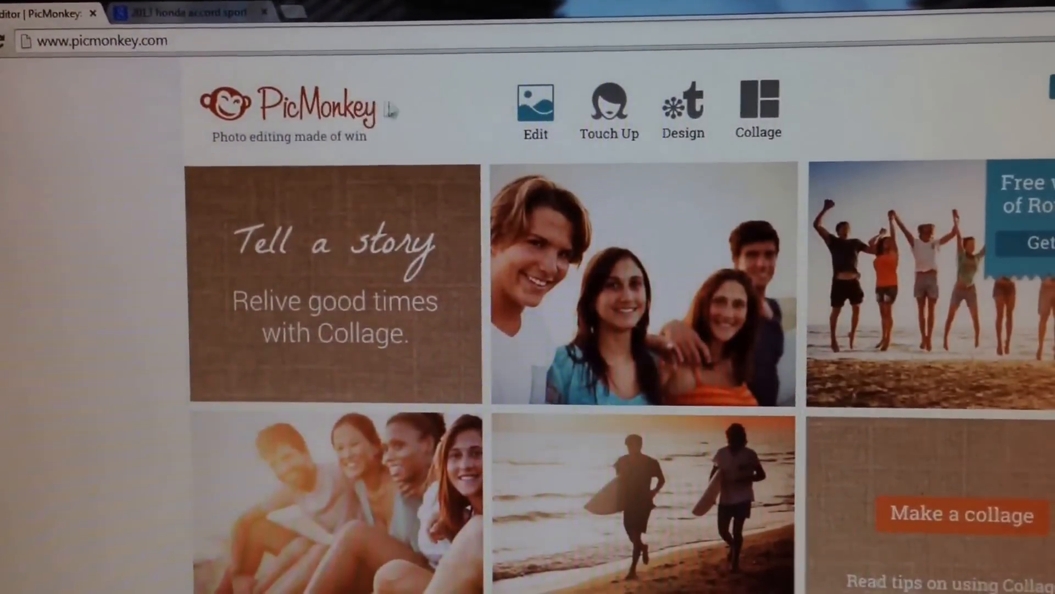
# Step: Open Star_Gazing.jpg from the Removable Disk in PicMonkey's editor
pyautogui.click(535, 108)
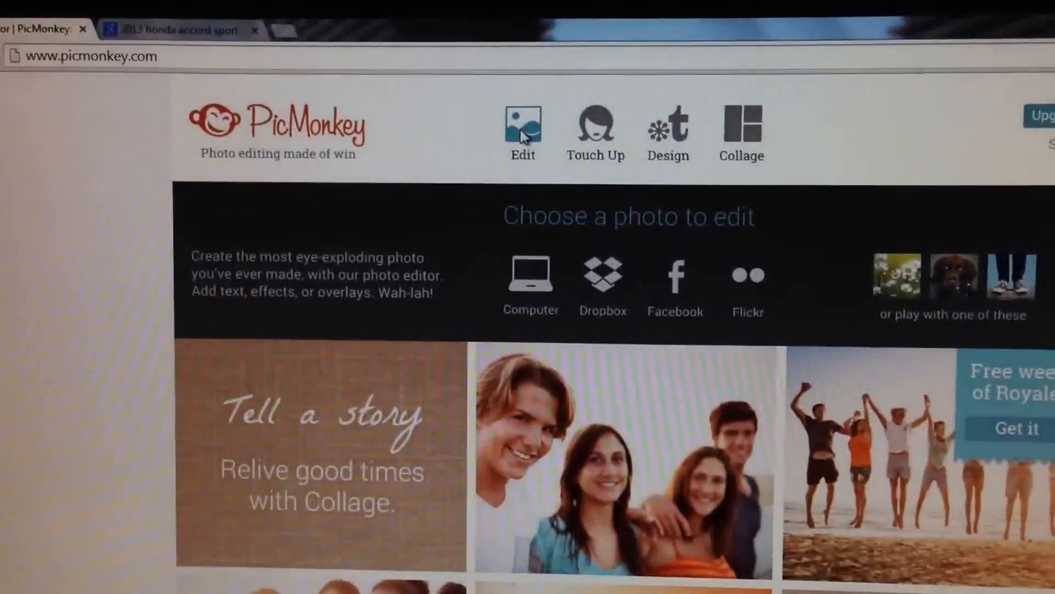
pyautogui.click(530, 273)
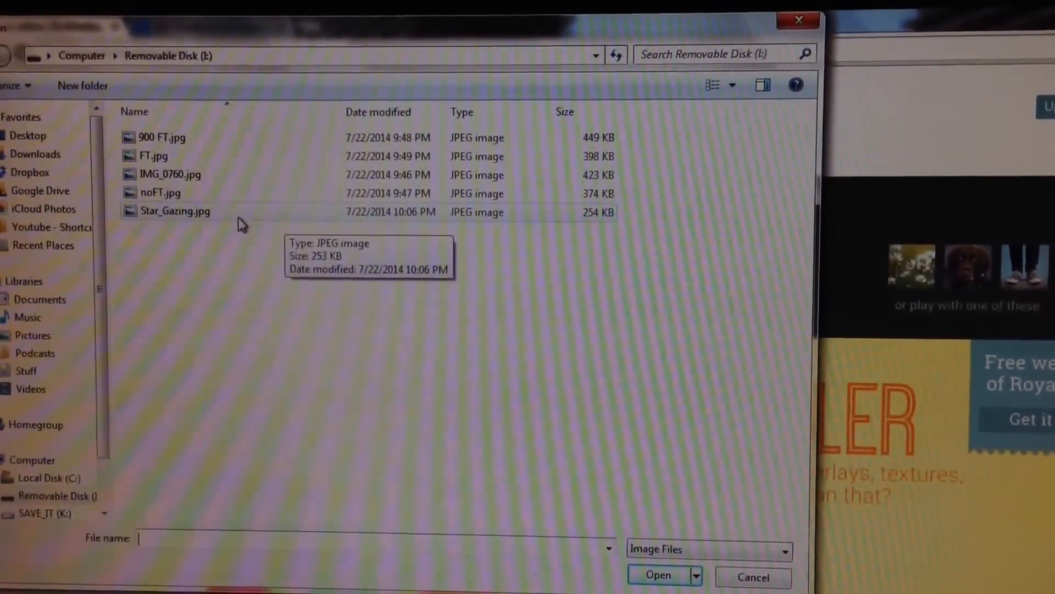
pyautogui.click(656, 575)
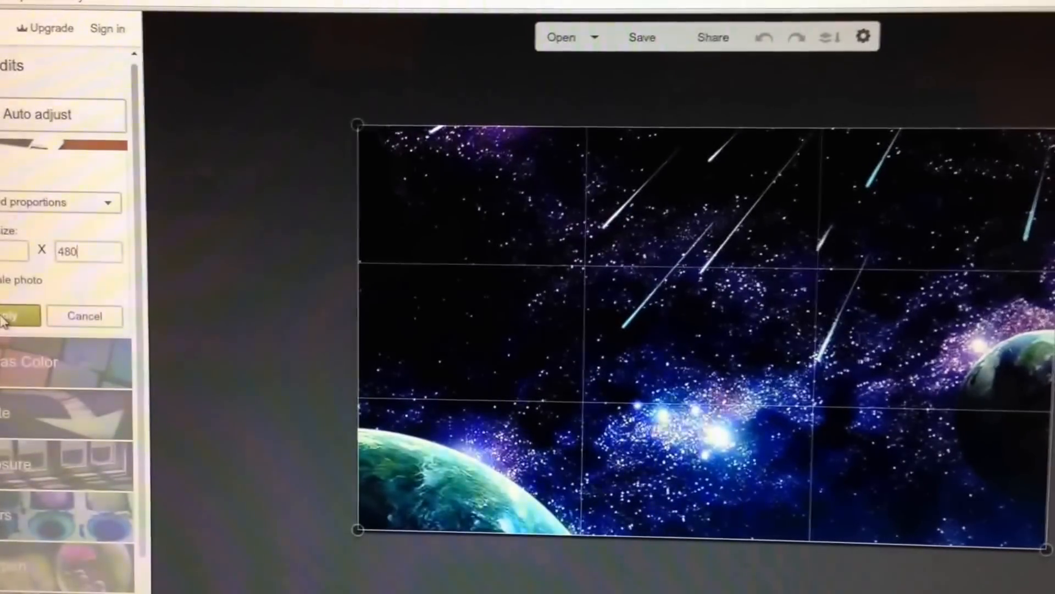
# Step: Apply the 800 x 480 crop to the starry image
pyautogui.click(19, 316)
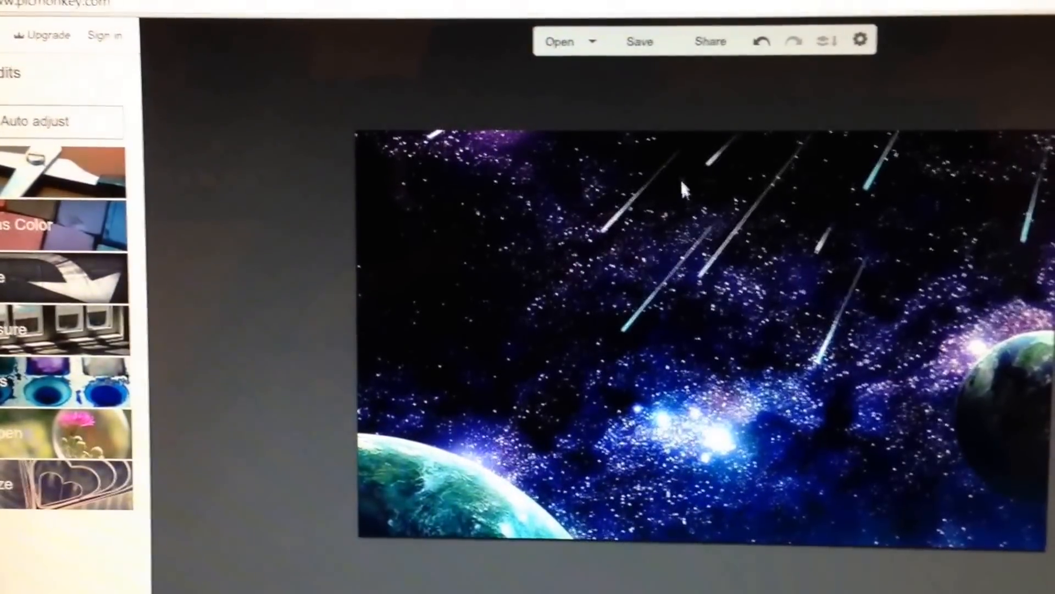
pyautogui.click(650, 66)
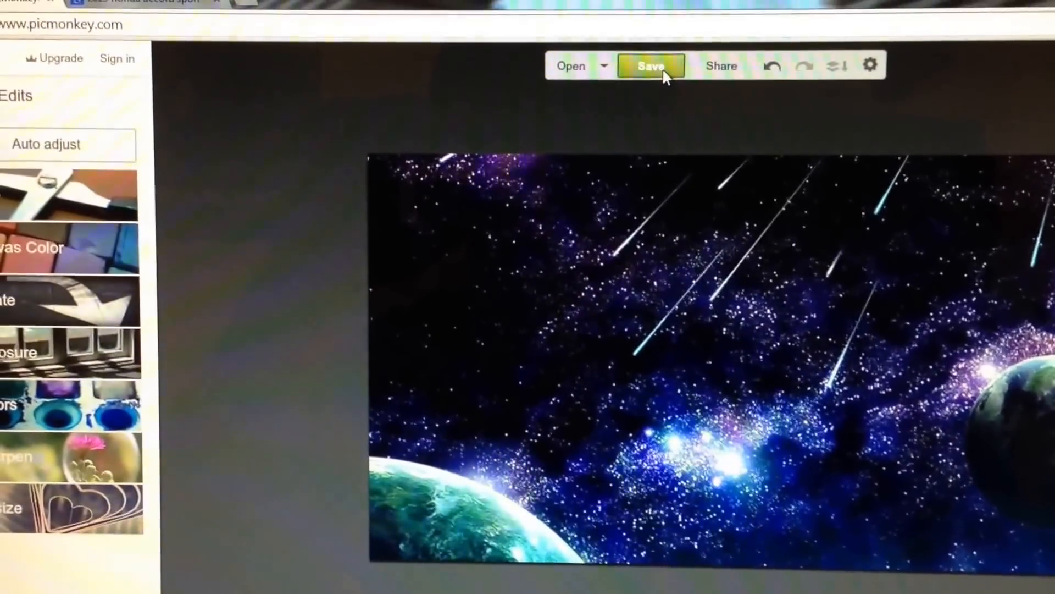
# Step: Save the cropped photo at top quality as a JPEG, replacing Star_Gazing.jpg on the Removable Disk
pyautogui.click(650, 66)
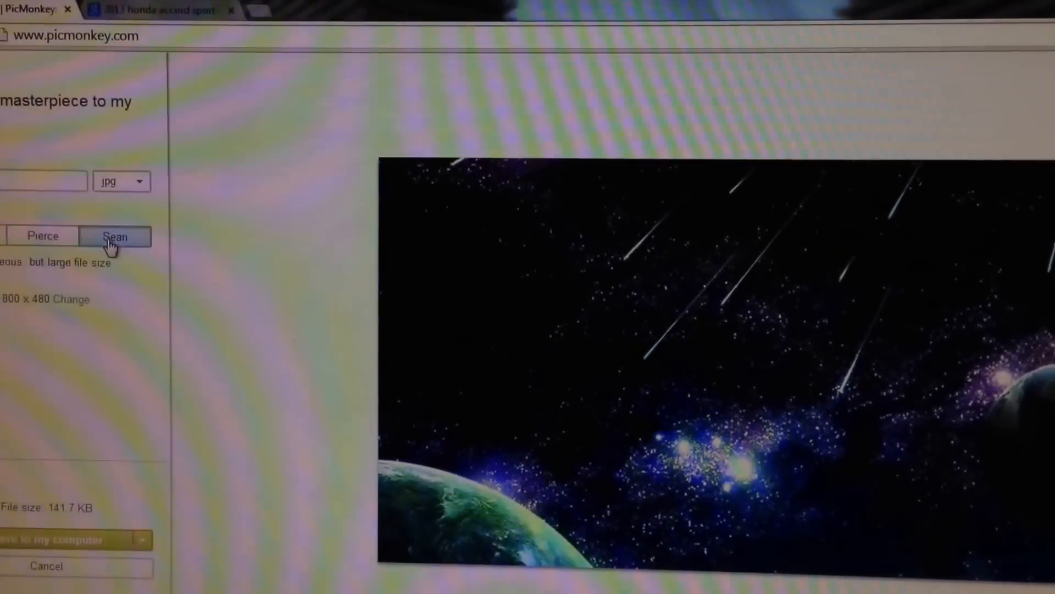
pyautogui.click(114, 236)
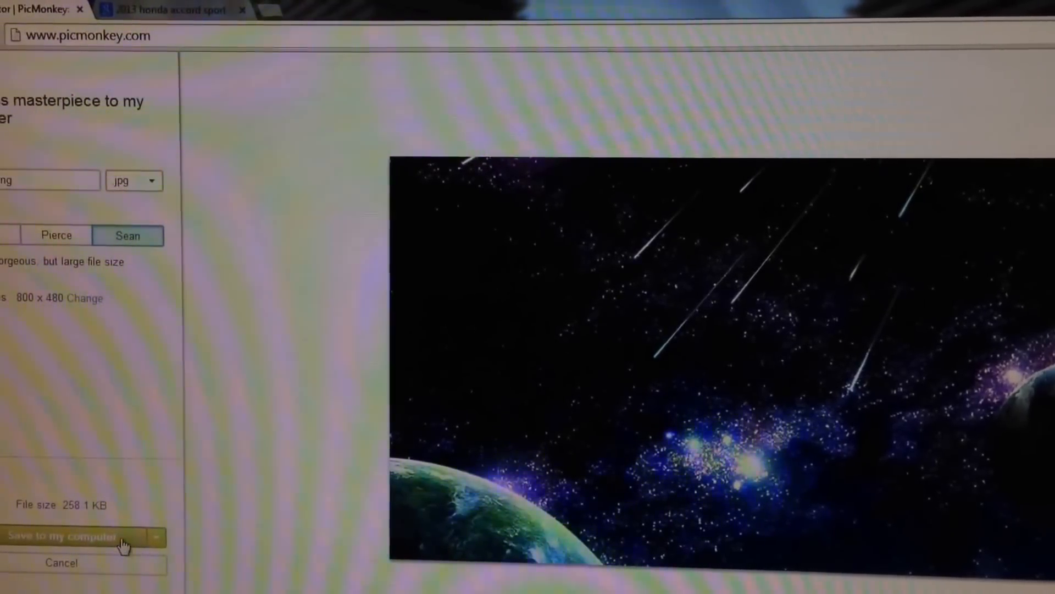
pyautogui.click(71, 536)
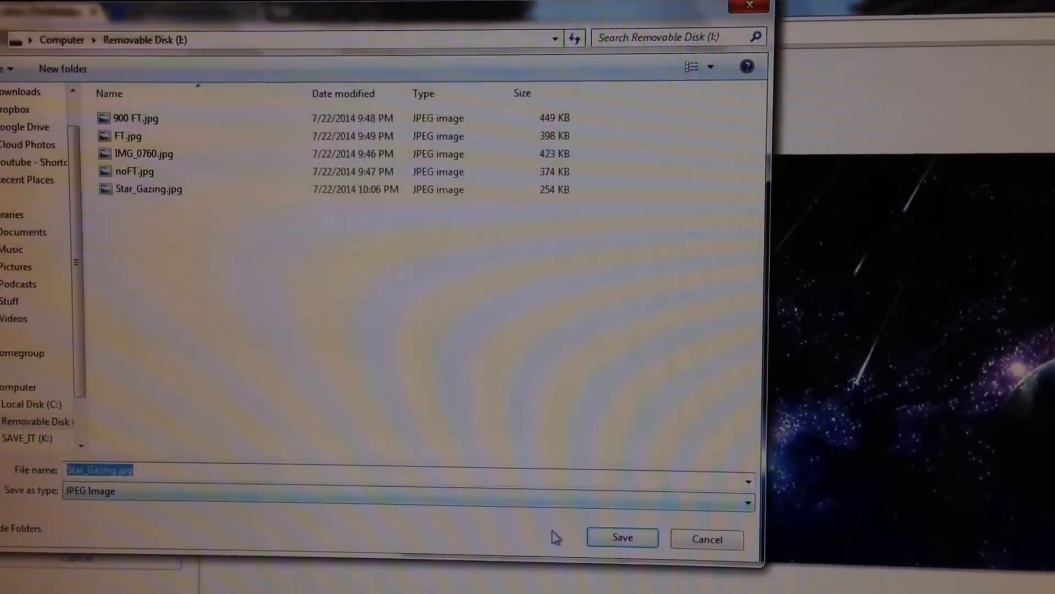
pyautogui.click(622, 537)
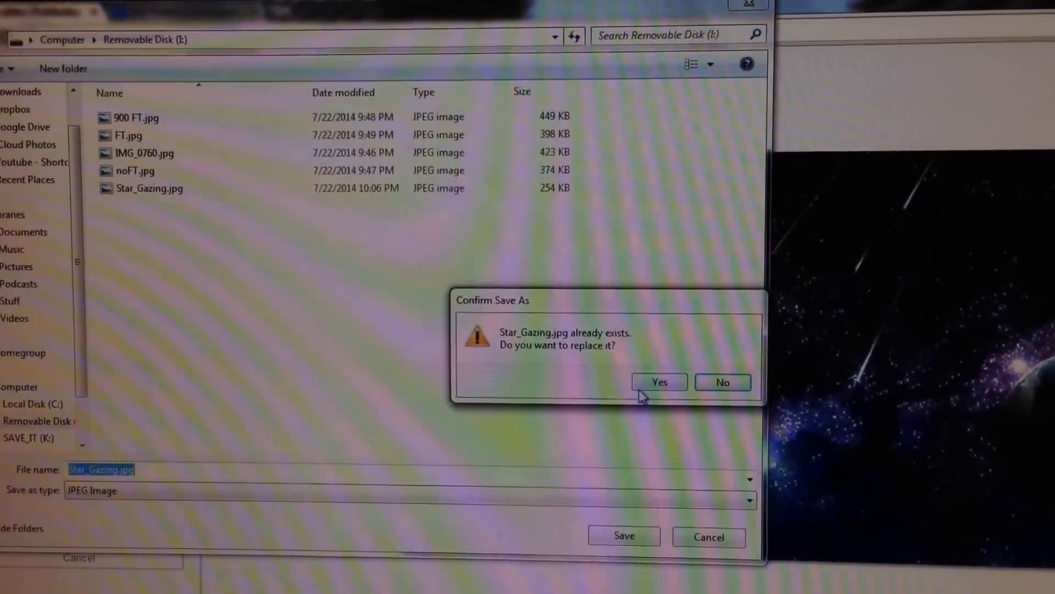
pyautogui.click(658, 381)
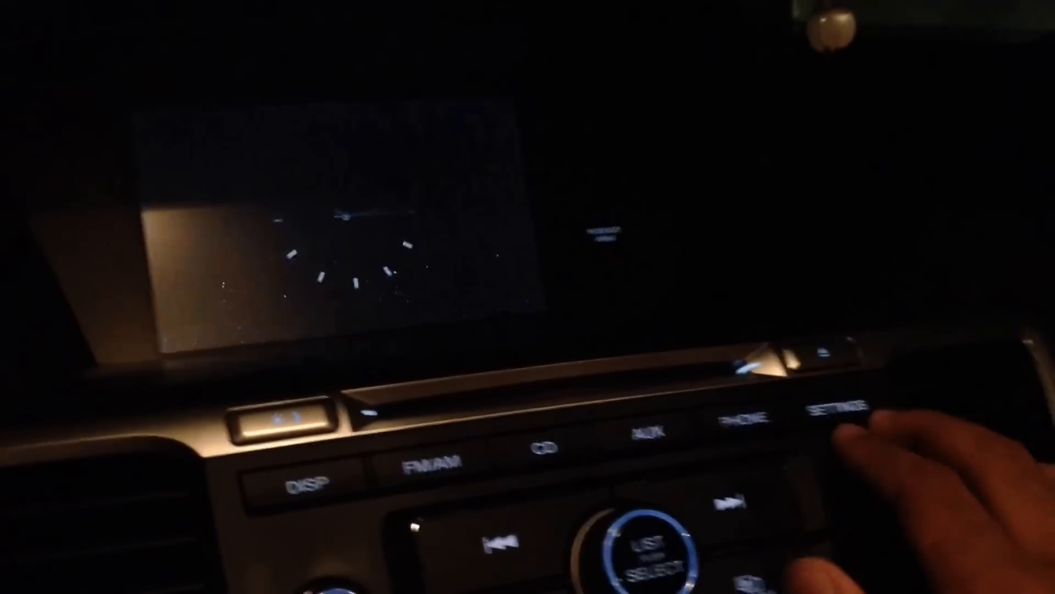
# Step: Navigate Settings > System Settings > Clock > Clock/Wallpaper Type to the Wallpaper list
pyautogui.click(838, 410)
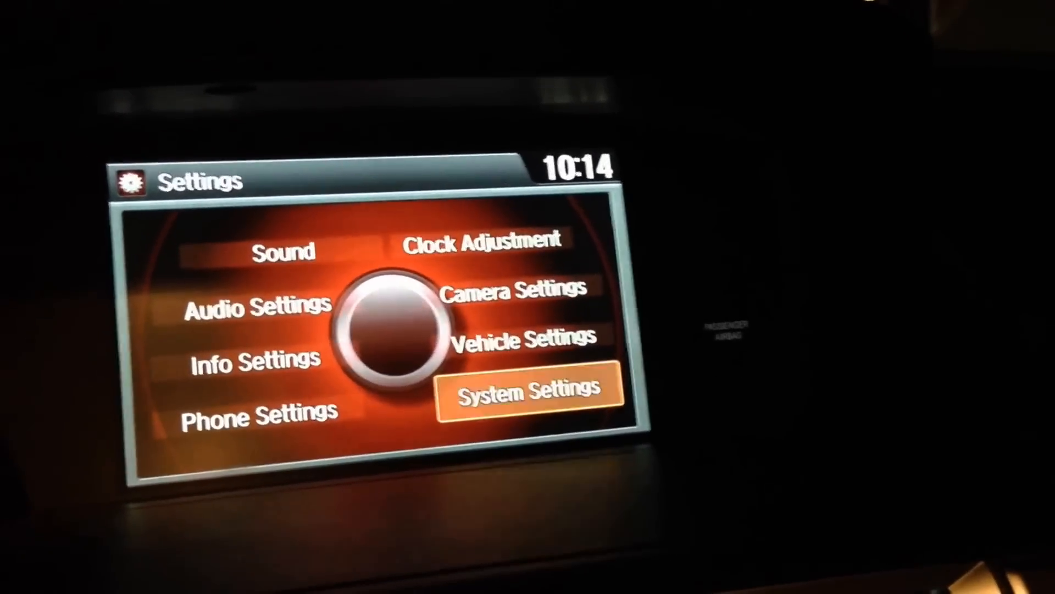
pyautogui.click(525, 394)
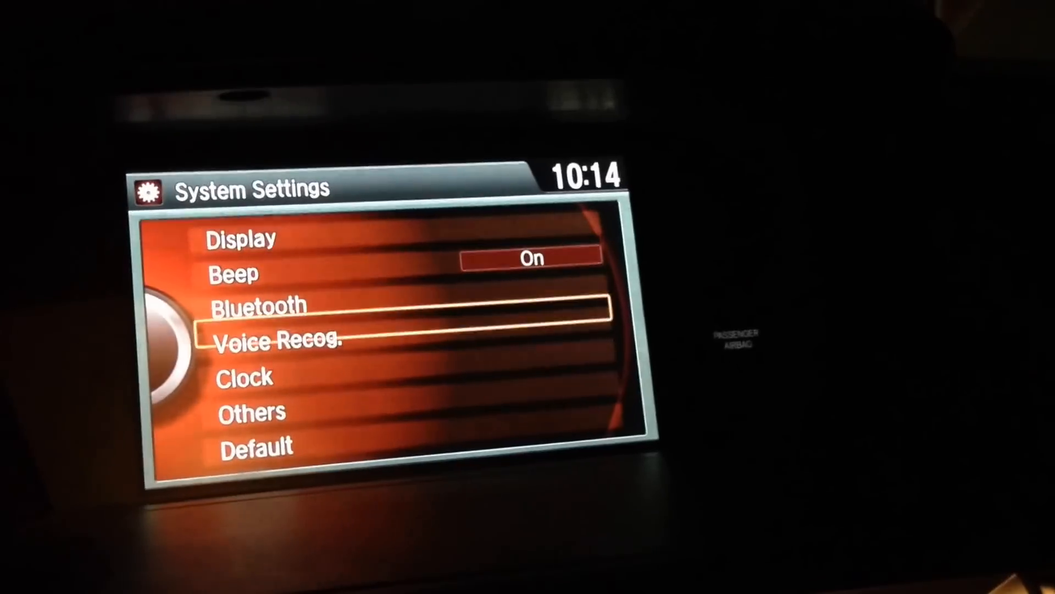
pyautogui.click(243, 375)
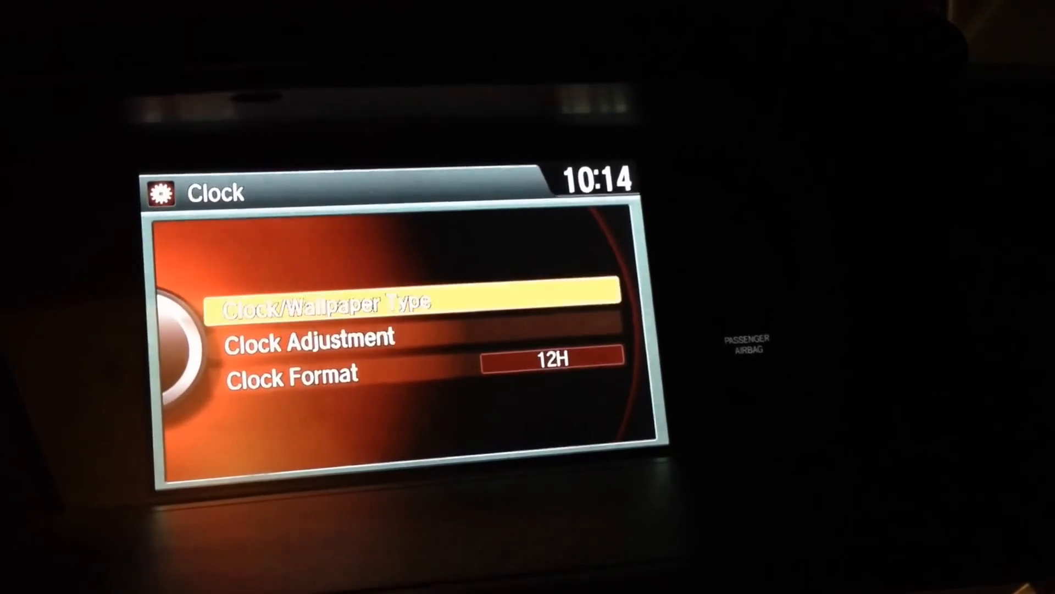
pyautogui.click(414, 305)
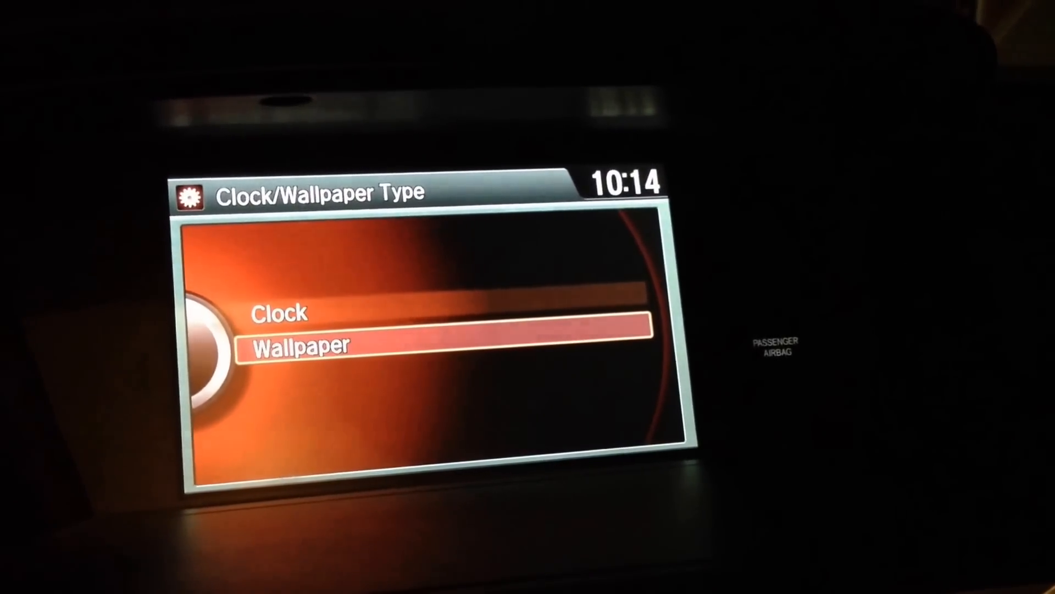
pyautogui.click(446, 345)
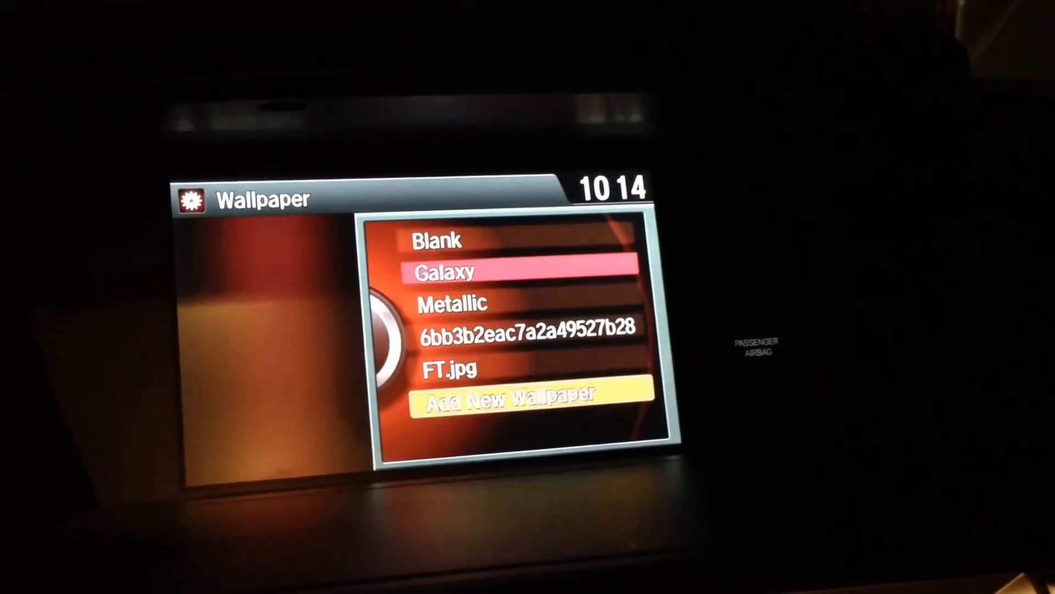
# Step: Add Star_Gazing.jpg from the USB drive as a new wallpaper
pyautogui.click(509, 395)
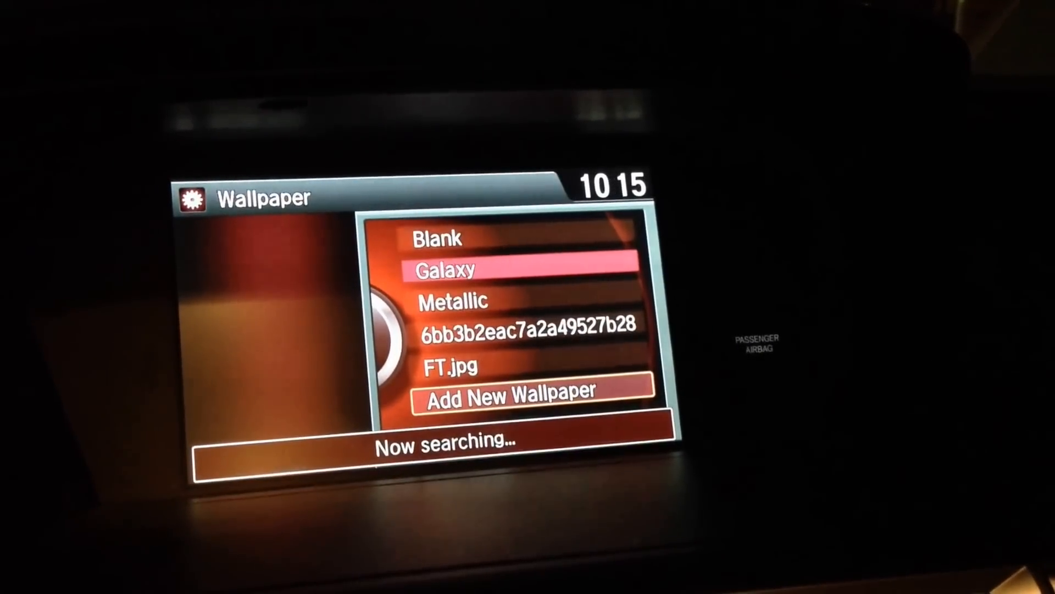
pyautogui.click(512, 392)
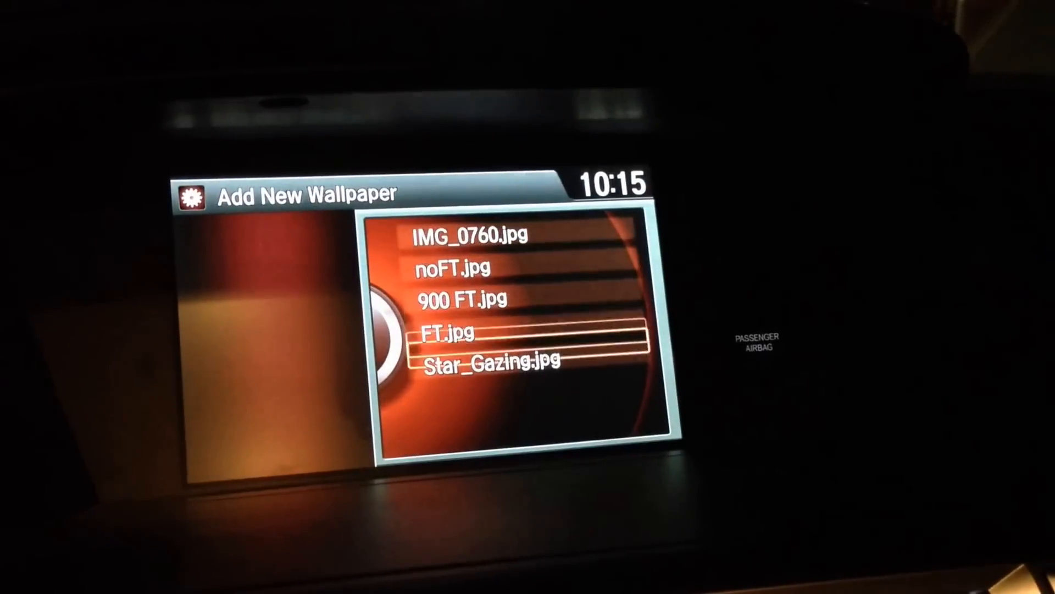
pyautogui.click(492, 361)
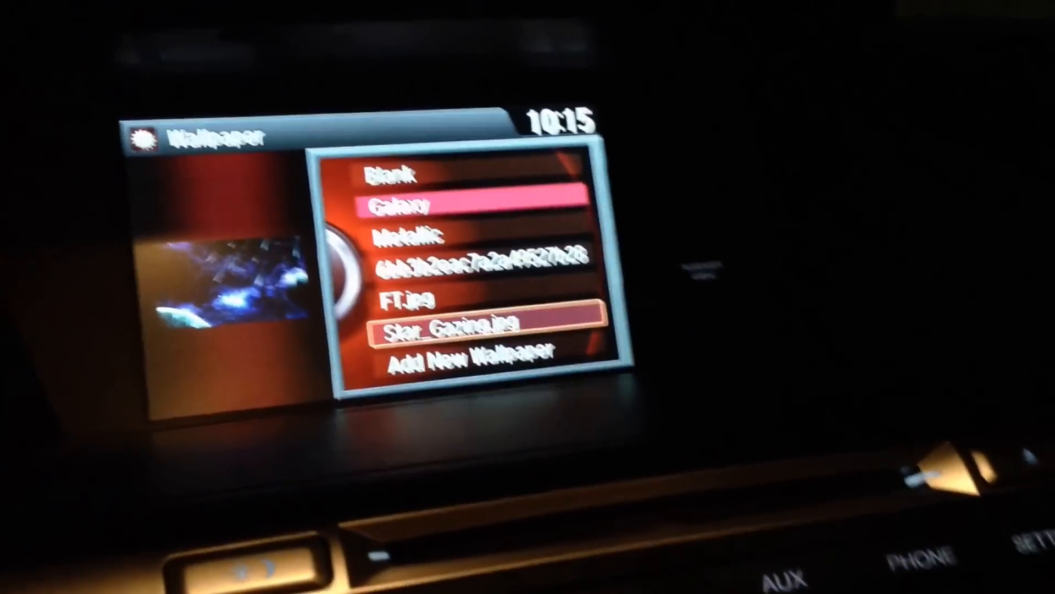
# Step: Preview Star_Gazing.jpg full-screen from its Set/Preview/Delete menu
pyautogui.click(448, 330)
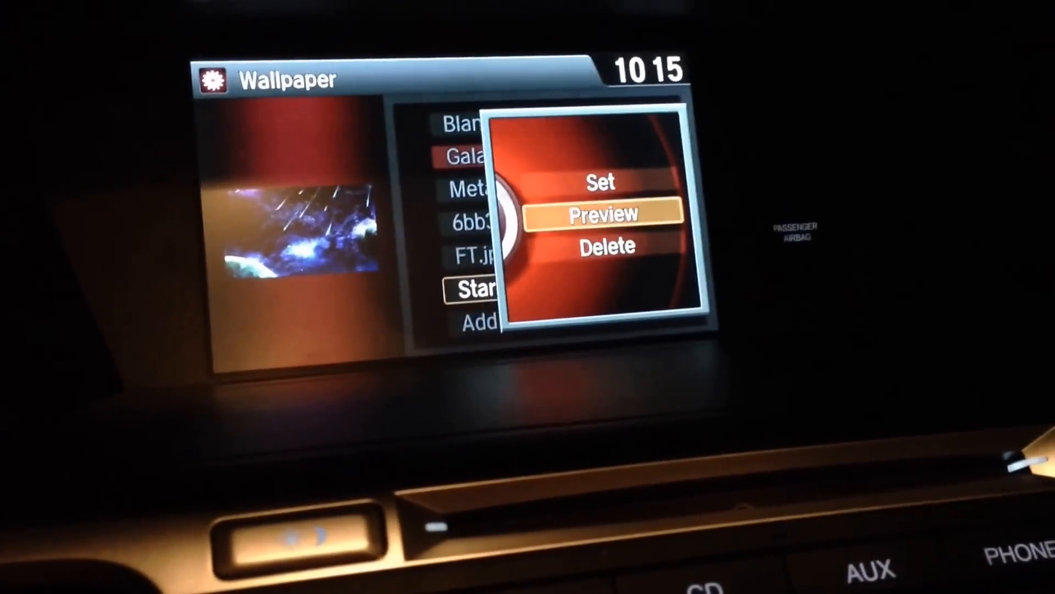
pyautogui.click(603, 213)
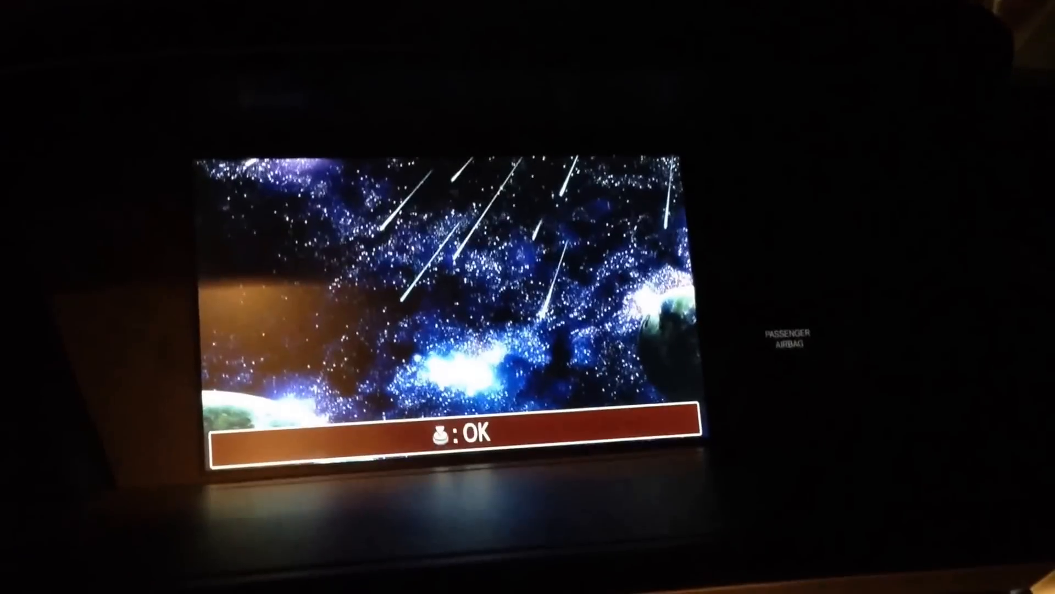